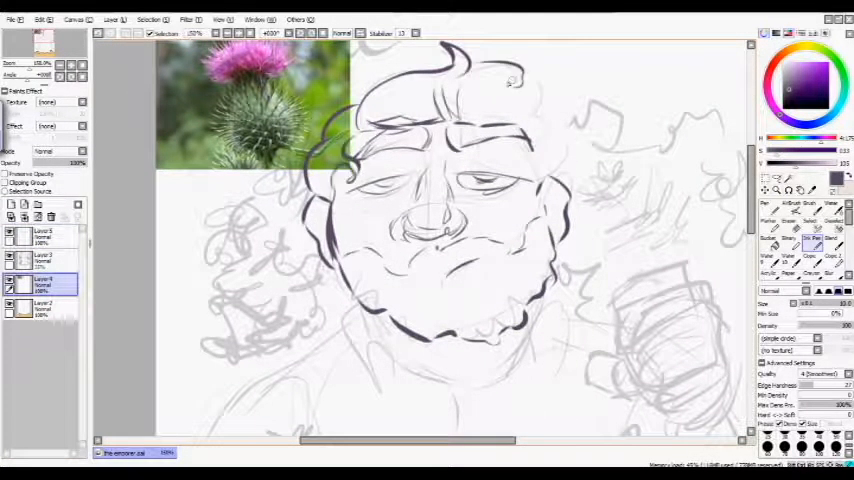
Step: Ink clean dark lineart of the man's face and the hand gripping the thistle stem
scroll("down", 3)
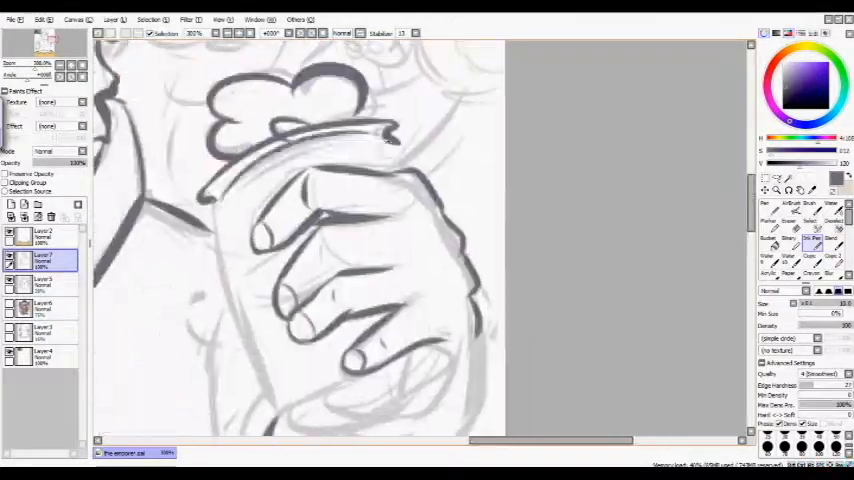
Step: Fill flat base colours: pink skin, dark purple beard and hair, brown shirt, purple thistles
scroll("down", 3)
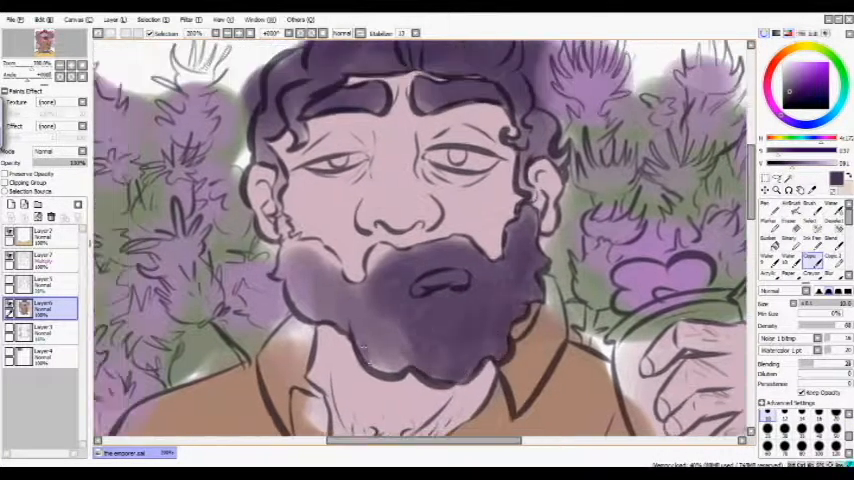
Step: Paint the green background with thistle flowers and add darker shading on the shirt
left_click(364, 304)
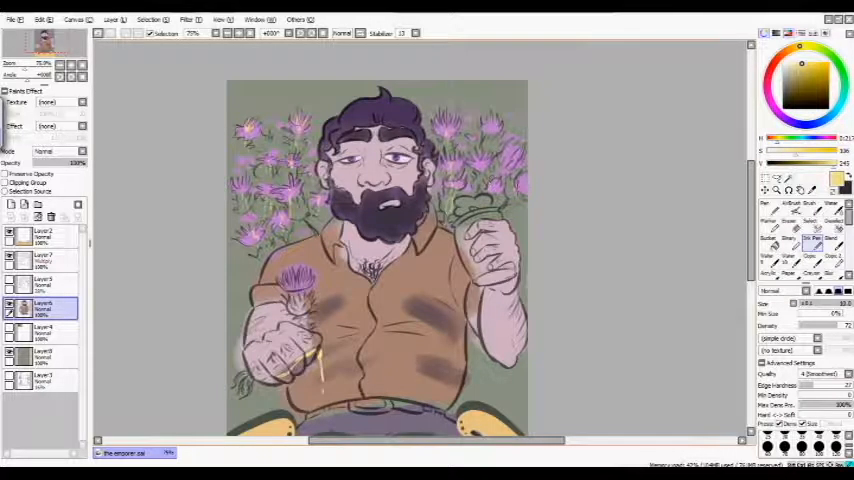
left_click(812, 258)
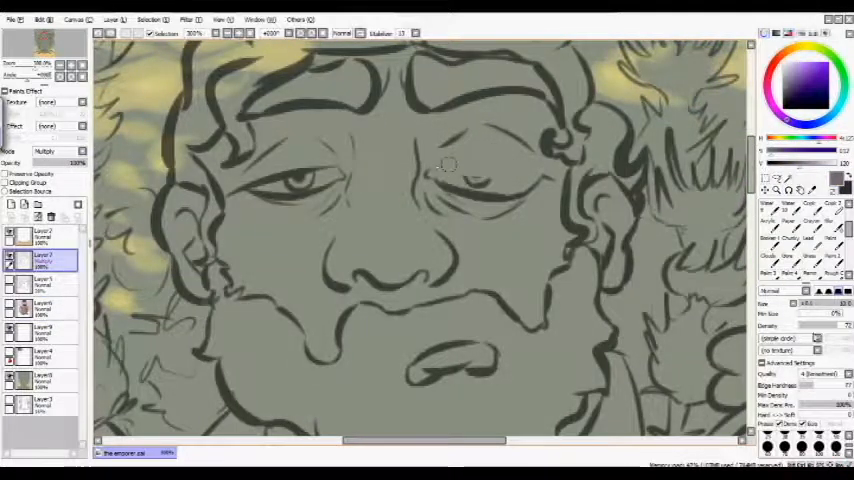
Step: Render face and shirt highlights, colour the belt buckle yellow, and soften the thistle background
left_click(474, 176)
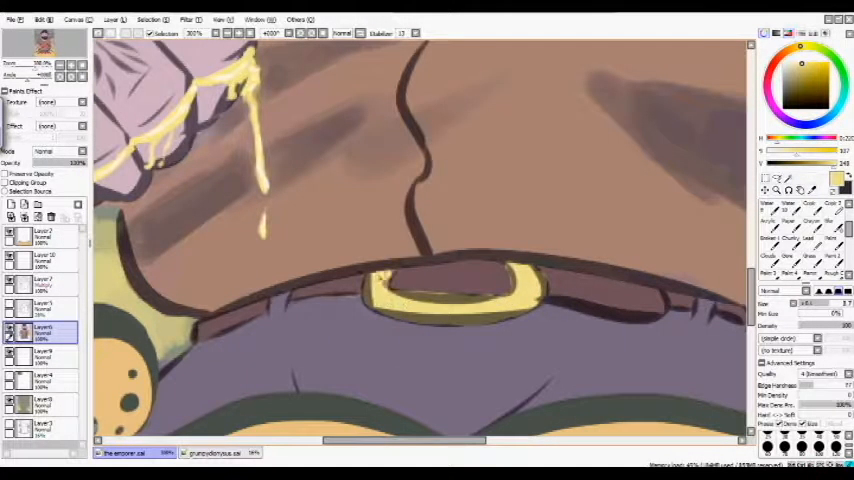
key("Ctrl+Z")
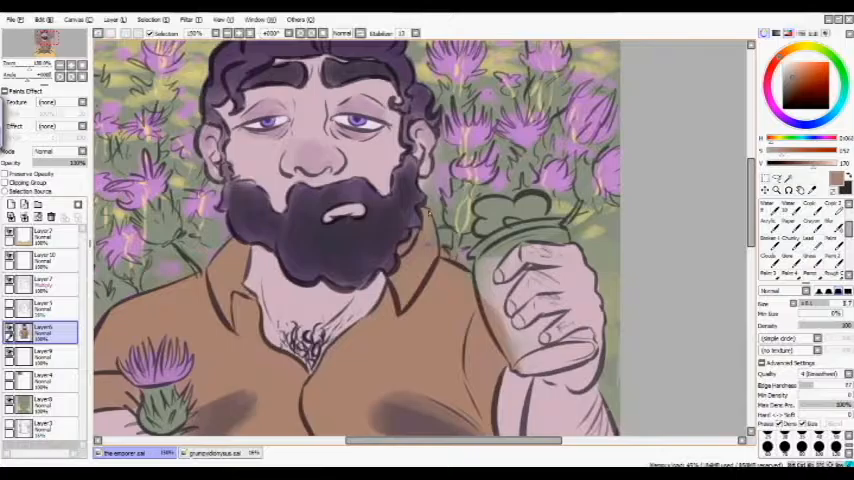